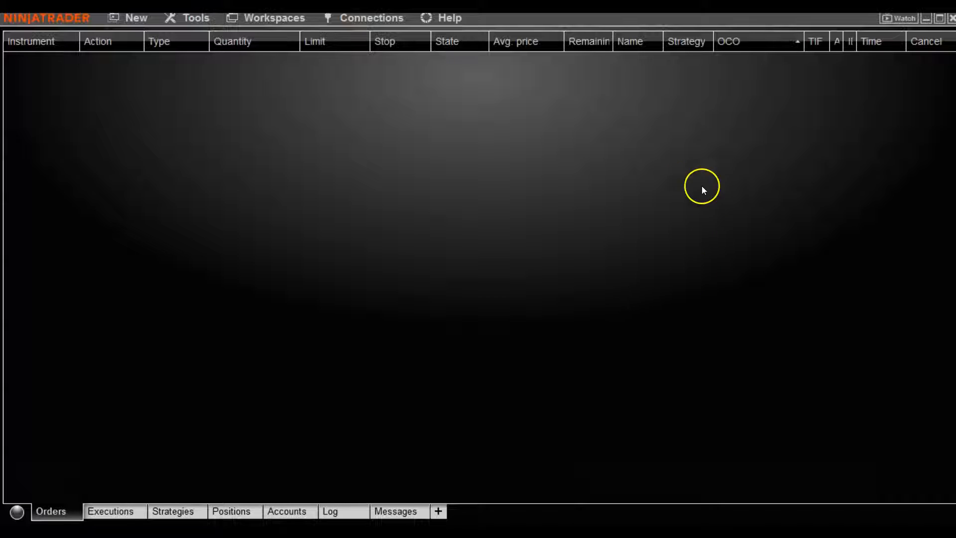
{"action": "mouse_move", "coordinate": [783, 304]}
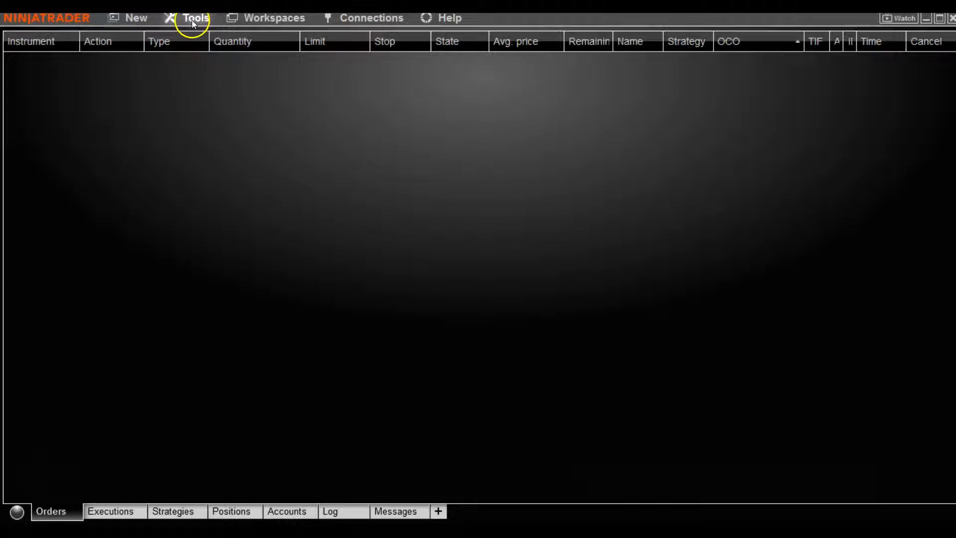
Open the Options window from the Tools menu, showing the General category.
{"action": "left_click", "coordinate": [194, 16]}
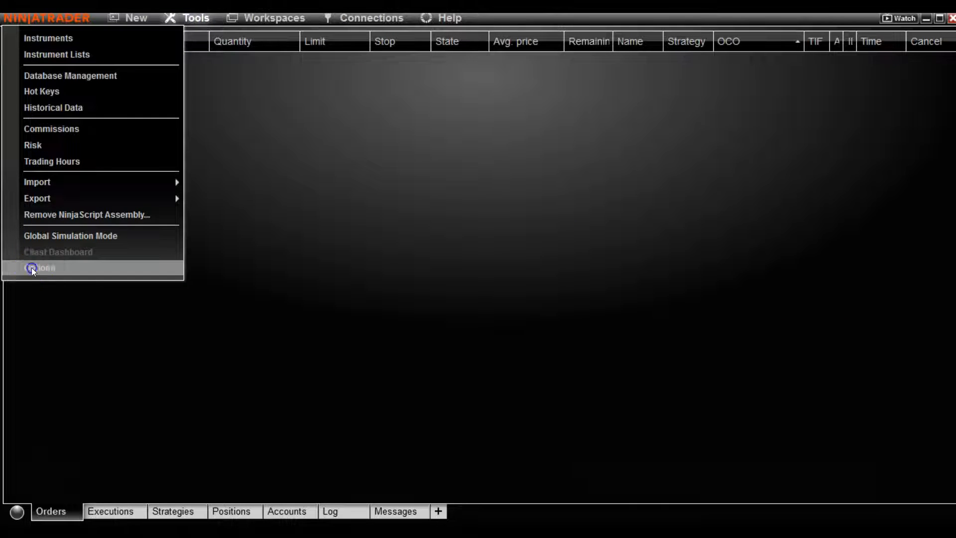
{"action": "left_click", "coordinate": [40, 268]}
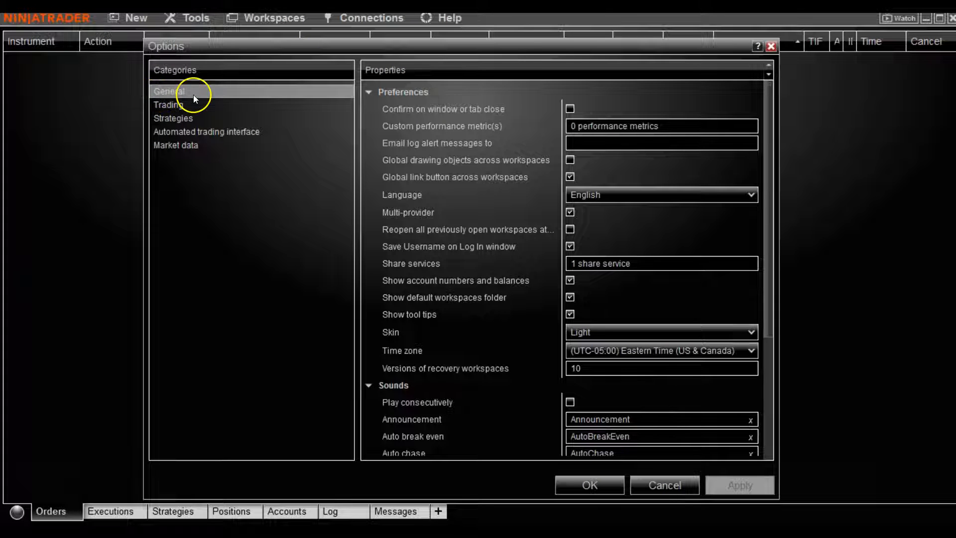
{"action": "mouse_move", "coordinate": [430, 110]}
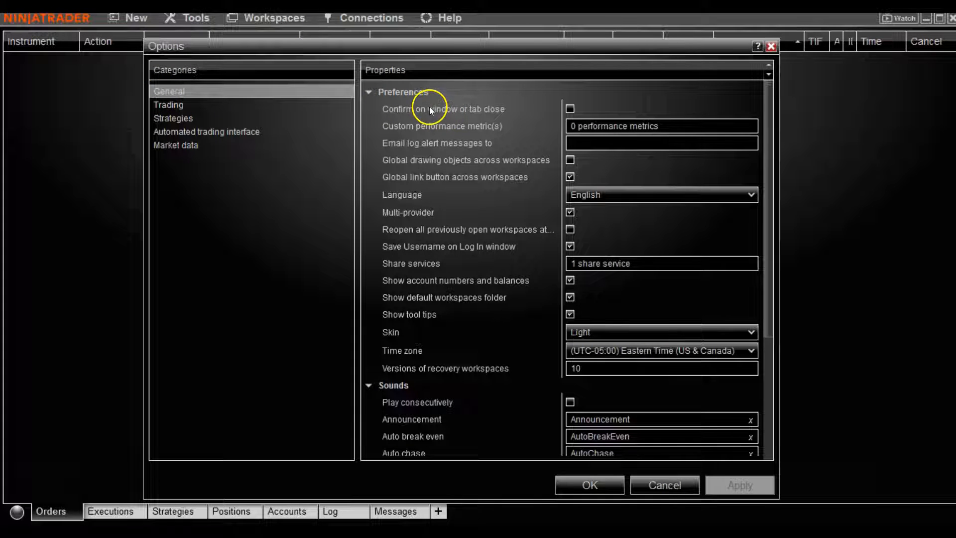
{"action": "mouse_move", "coordinate": [398, 333]}
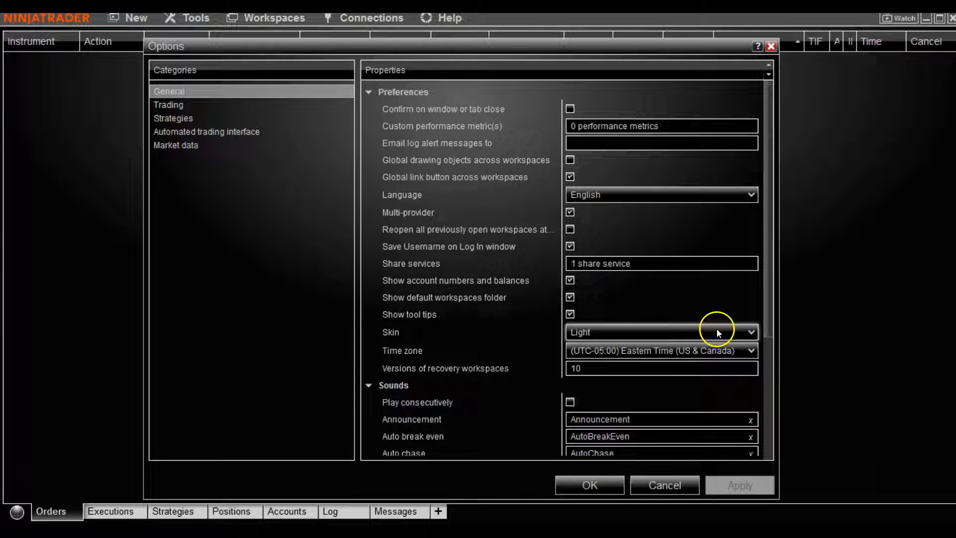
Set the Skin preference to Dark, then change it to Slate Dark.
{"action": "left_click", "coordinate": [750, 331]}
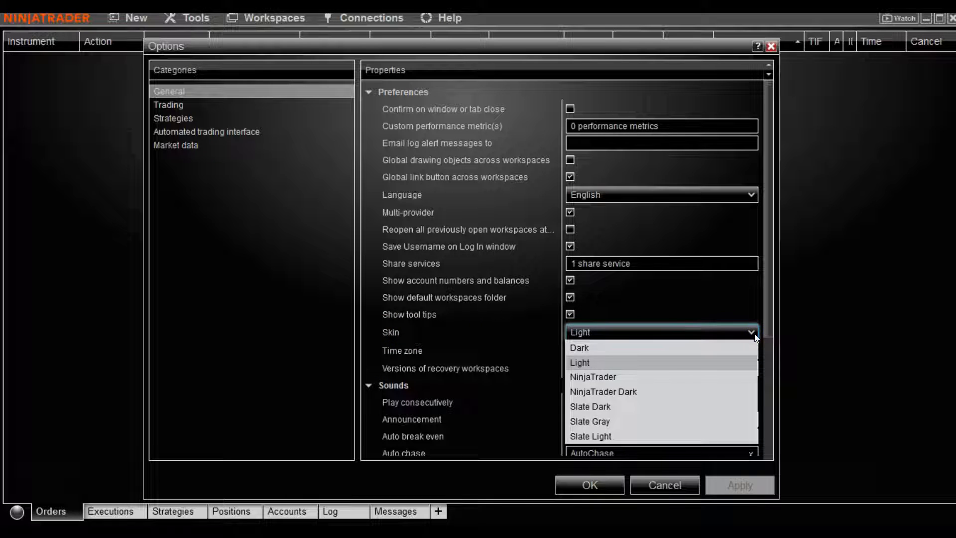
{"action": "mouse_move", "coordinate": [607, 422]}
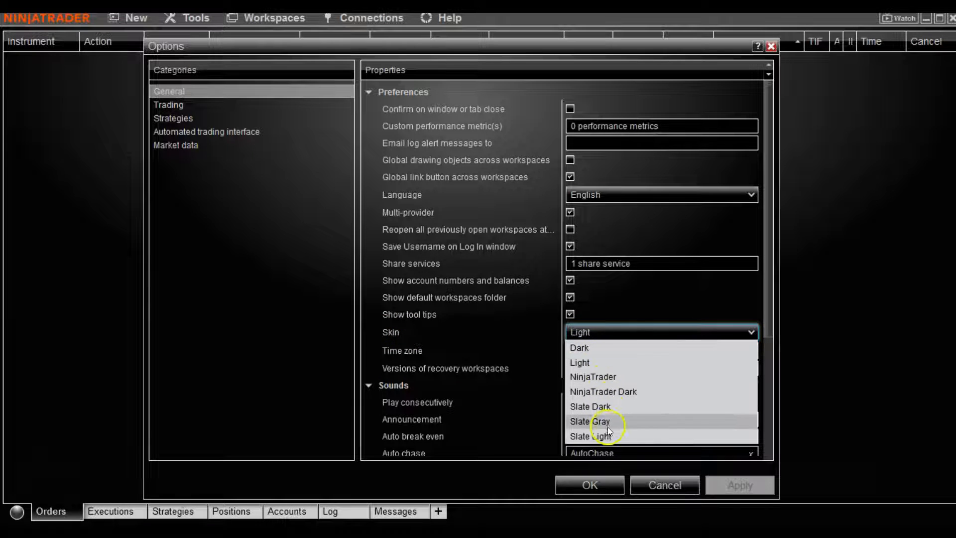
{"action": "mouse_move", "coordinate": [593, 392]}
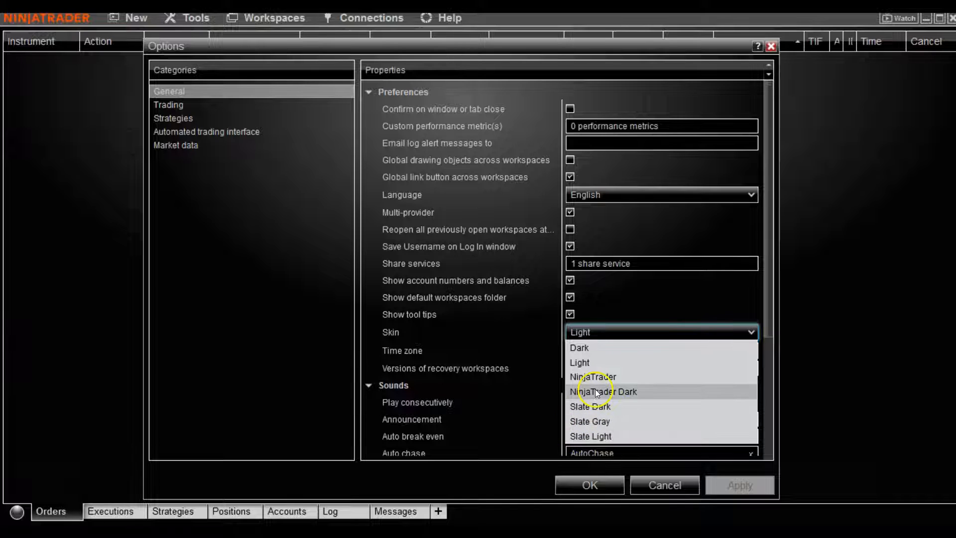
{"action": "left_click", "coordinate": [578, 347]}
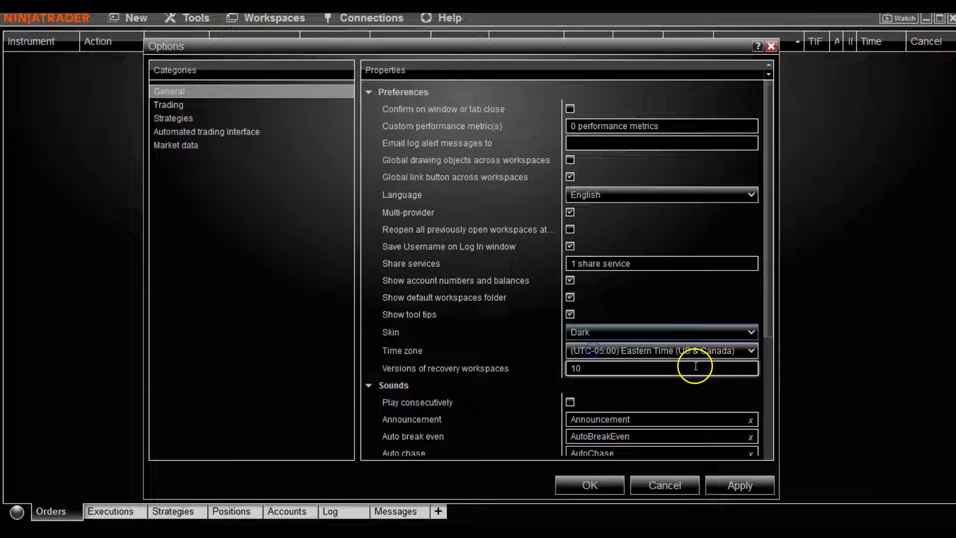
{"action": "left_click", "coordinate": [751, 333]}
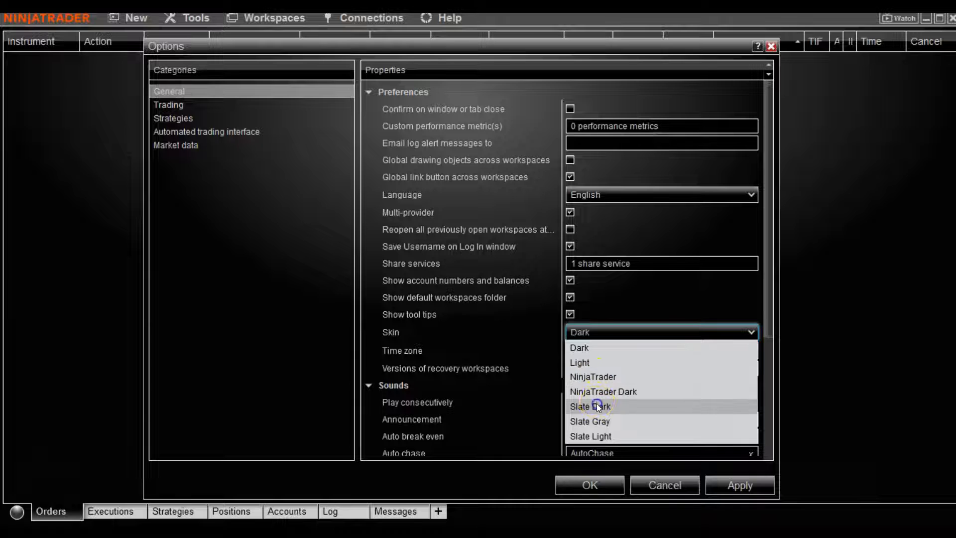
{"action": "left_click", "coordinate": [591, 406]}
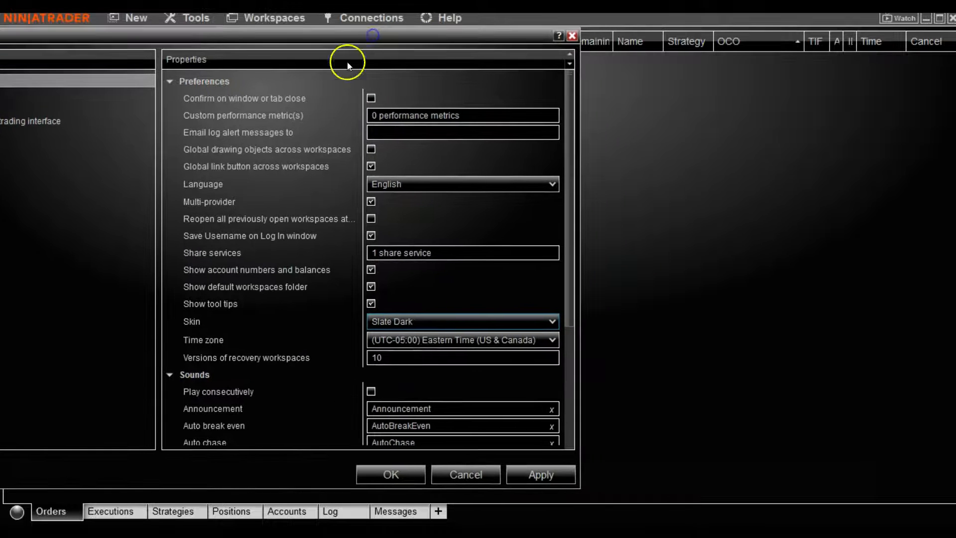
Apply the Slate Dark skin and dismiss the restart-required notice.
{"action": "left_click", "coordinate": [539, 474]}
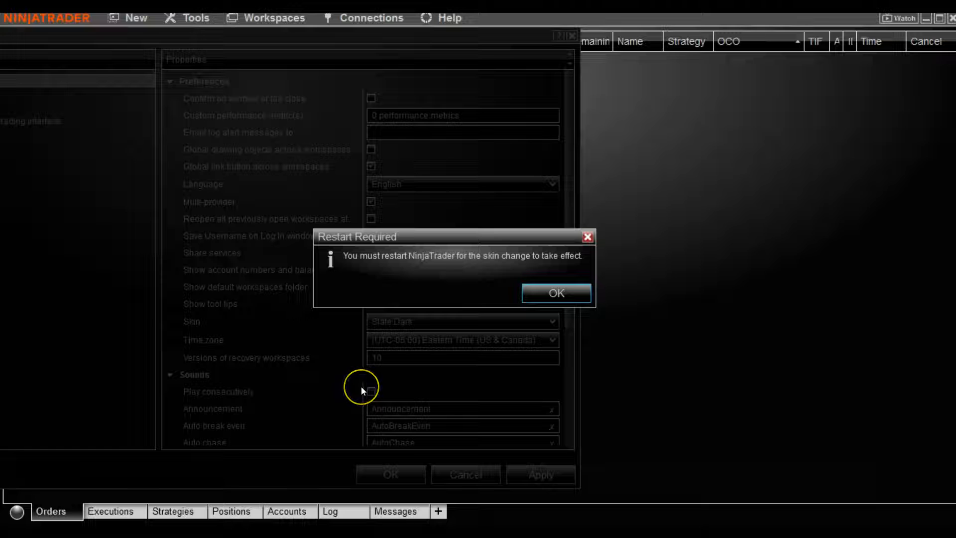
{"action": "mouse_move", "coordinate": [388, 387]}
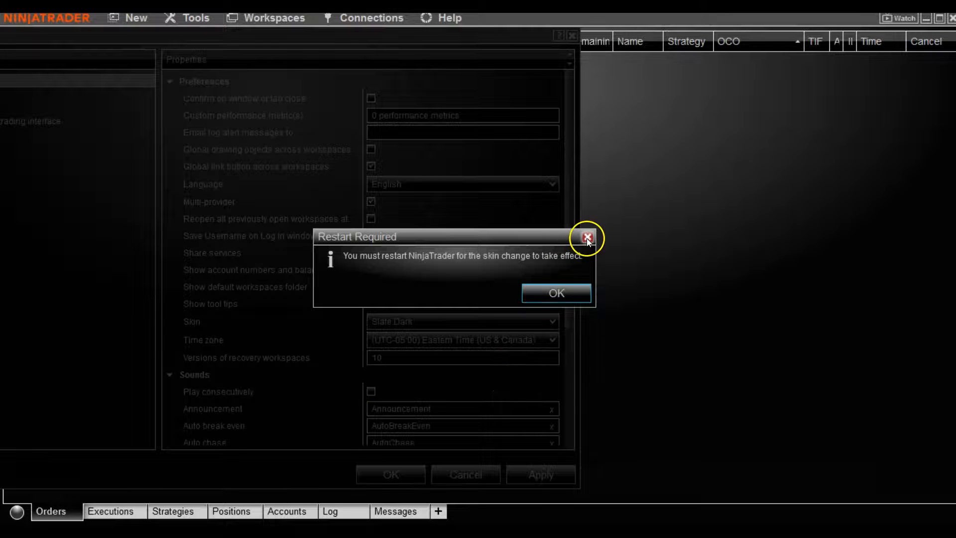
{"action": "left_click", "coordinate": [585, 237]}
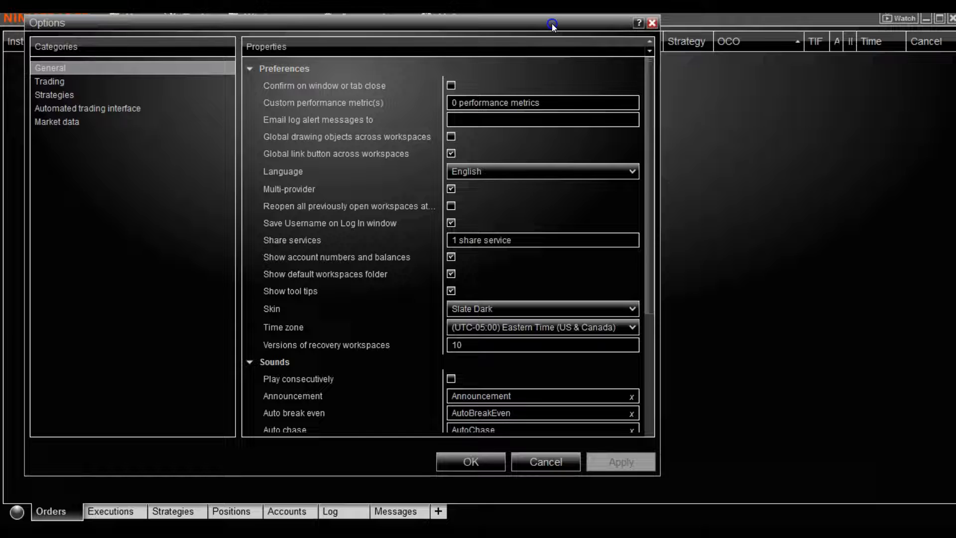
{"action": "mouse_move", "coordinate": [547, 282]}
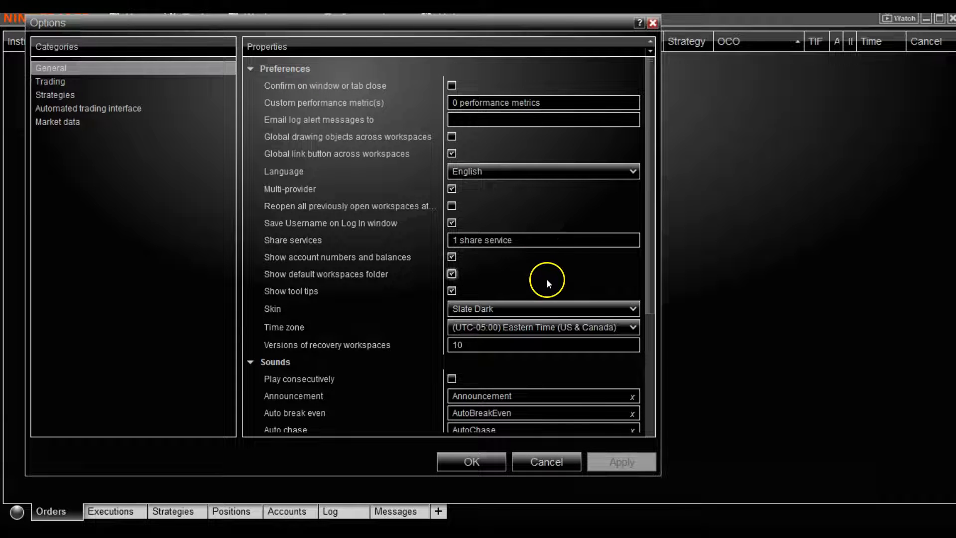
{"action": "mouse_move", "coordinate": [577, 272]}
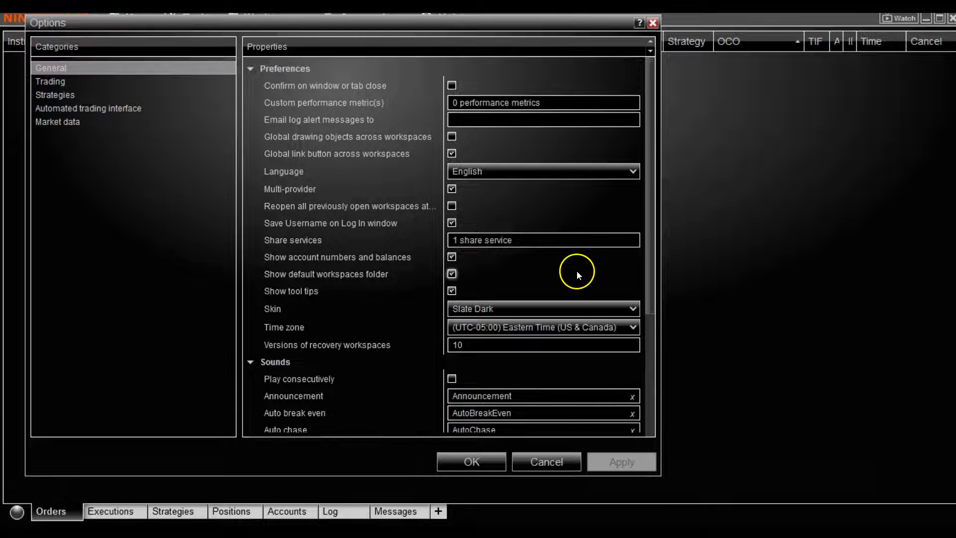
{"action": "mouse_move", "coordinate": [577, 269]}
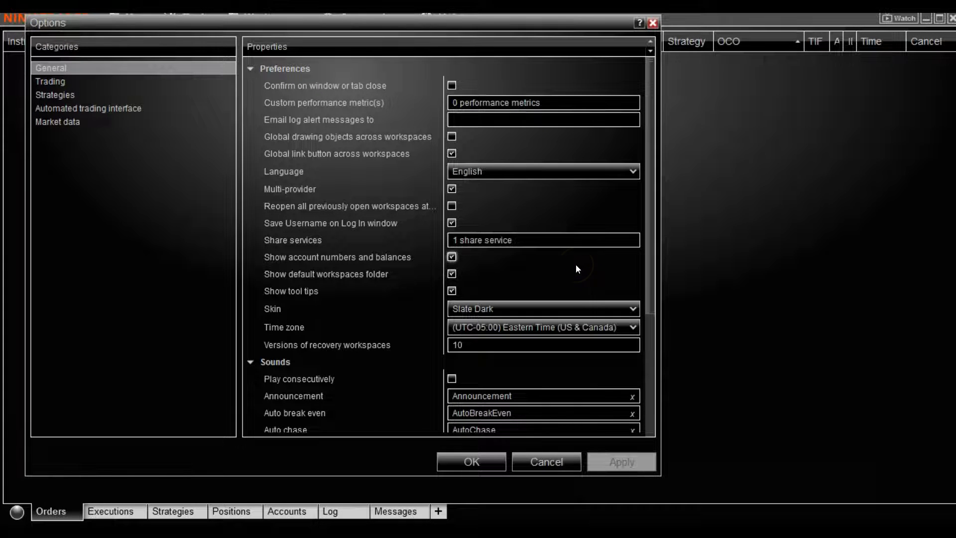
{"action": "mouse_move", "coordinate": [683, 190]}
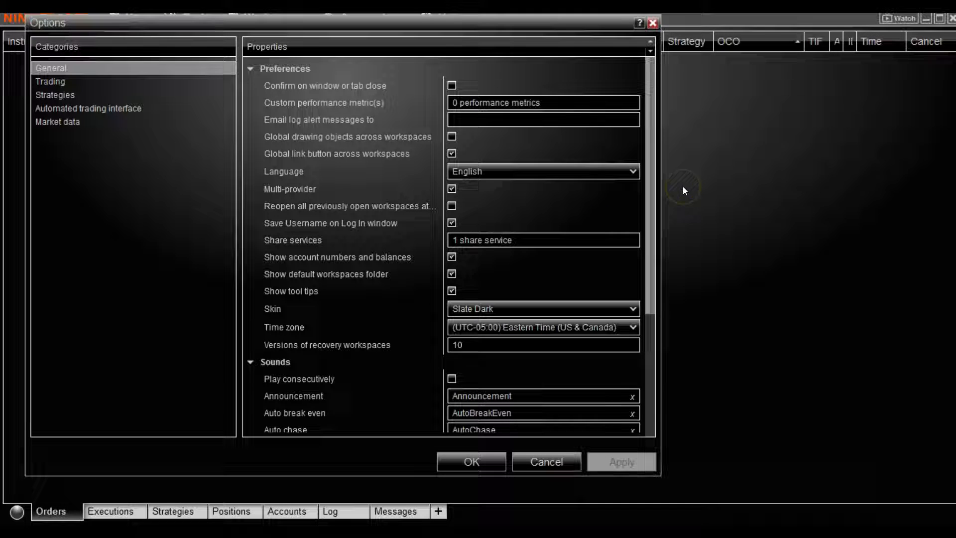
{"action": "mouse_move", "coordinate": [416, 147]}
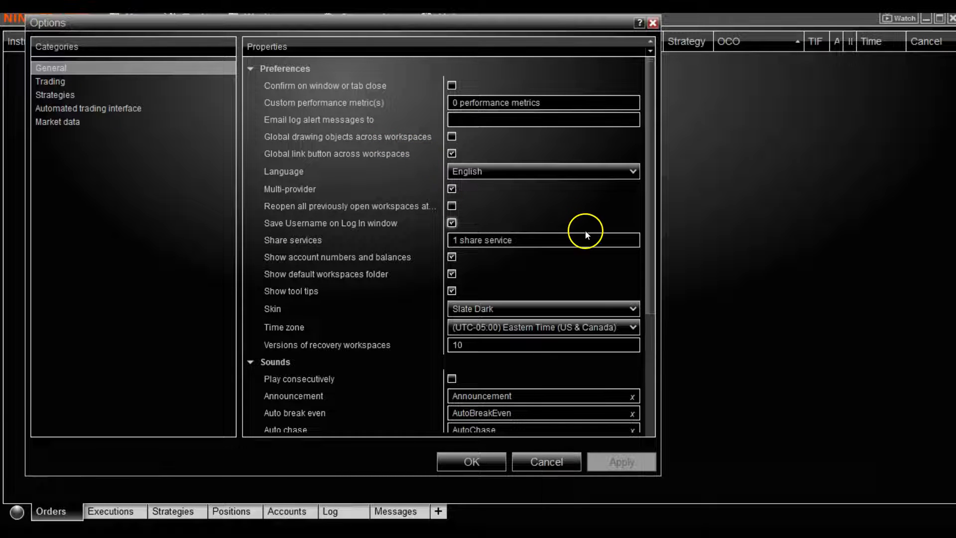
{"action": "mouse_move", "coordinate": [595, 54]}
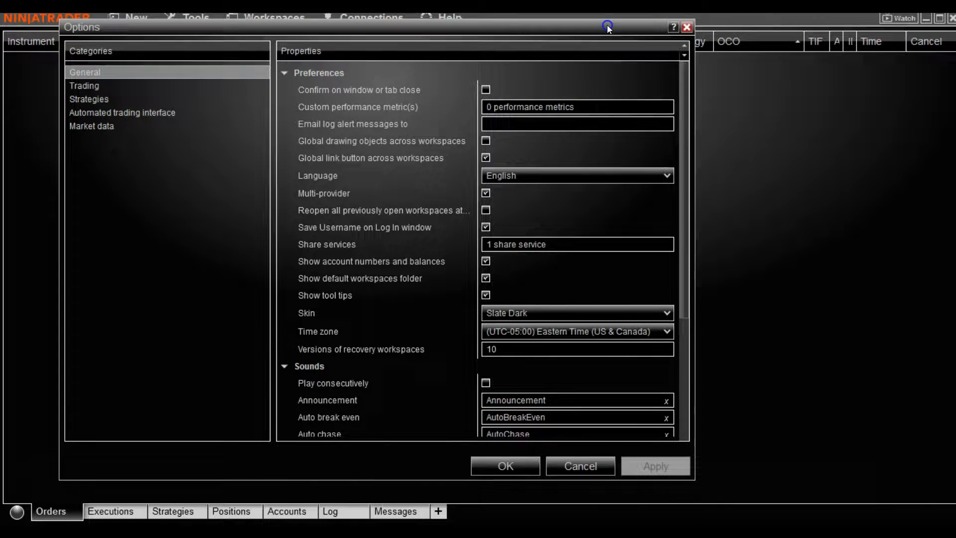
{"action": "mouse_move", "coordinate": [443, 173]}
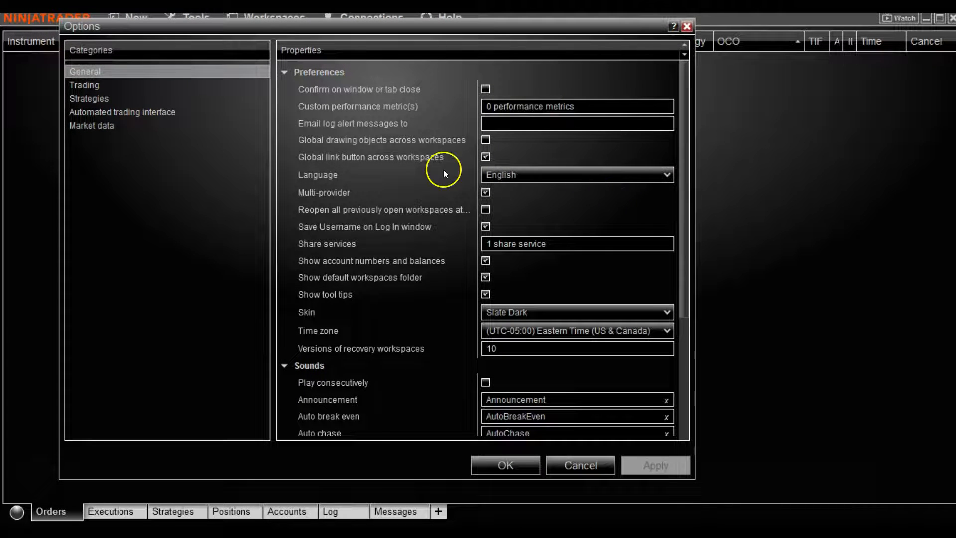
{"action": "left_click", "coordinate": [667, 175]}
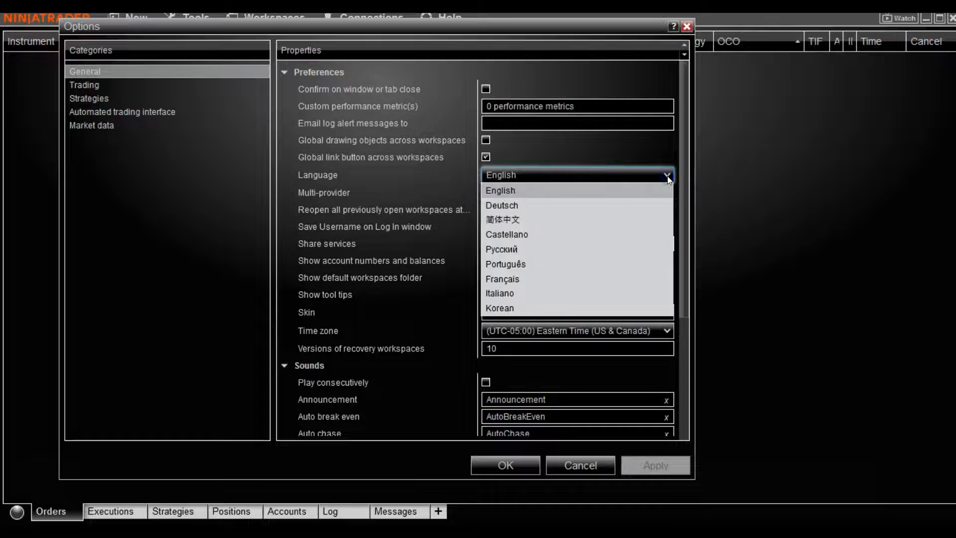
{"action": "mouse_move", "coordinate": [525, 189]}
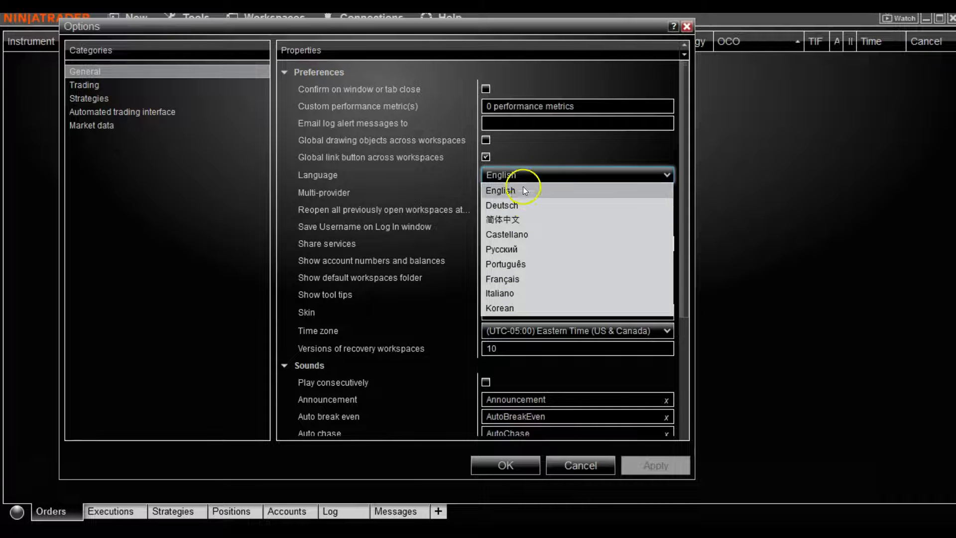
{"action": "mouse_move", "coordinate": [556, 201]}
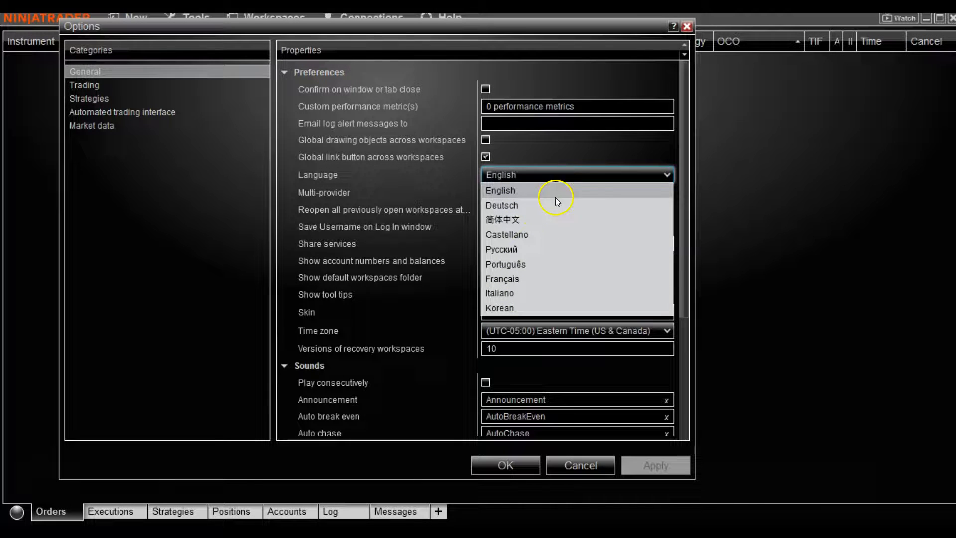
{"action": "left_click", "coordinate": [500, 189]}
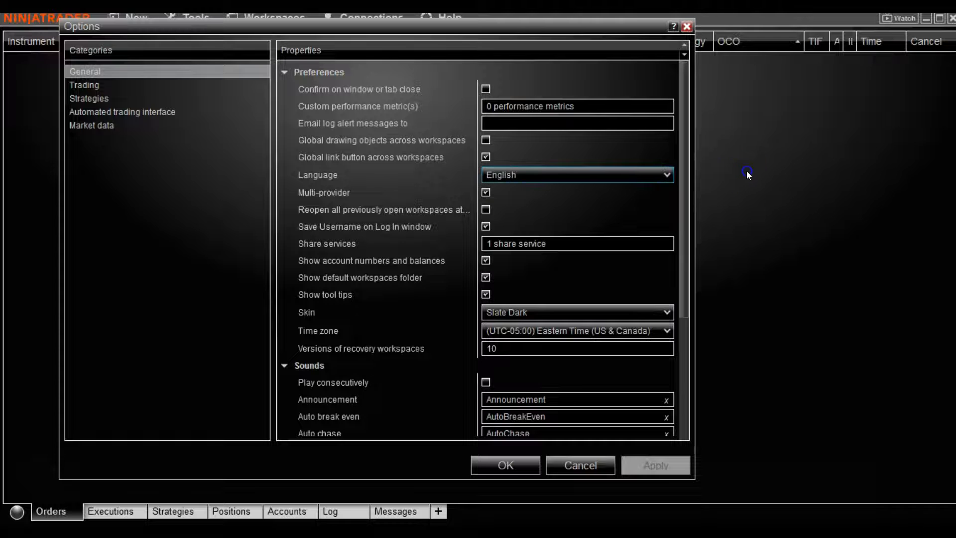
{"action": "mouse_move", "coordinate": [814, 213]}
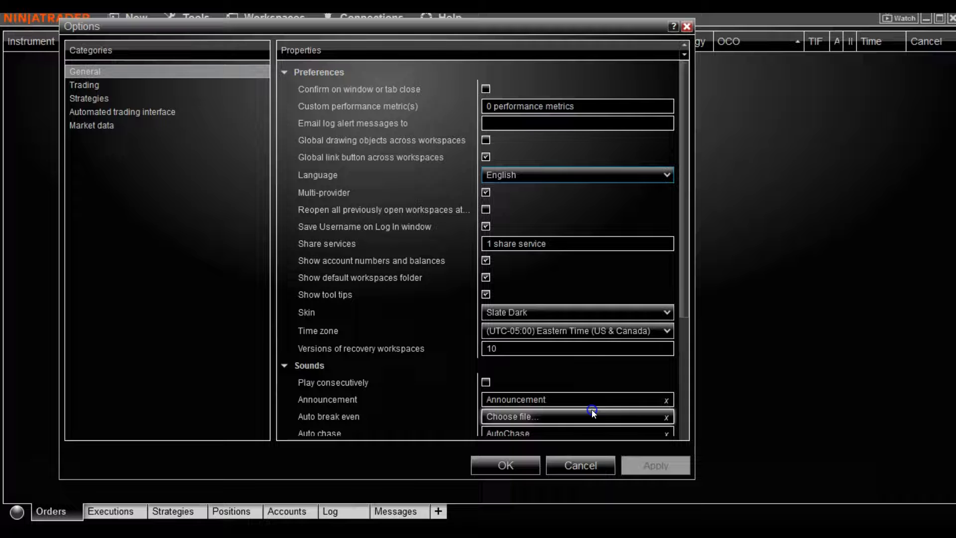
{"action": "left_click", "coordinate": [574, 416]}
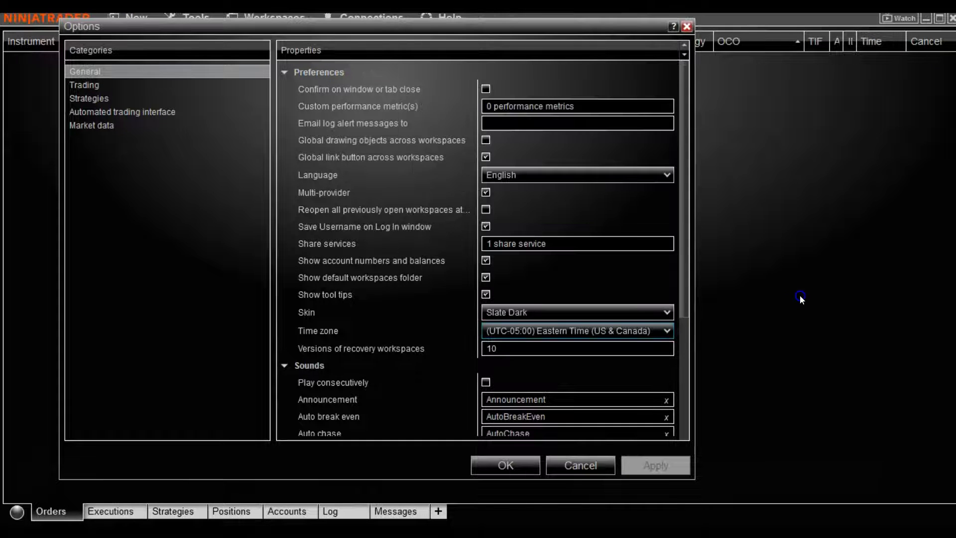
{"action": "left_click", "coordinate": [579, 465]}
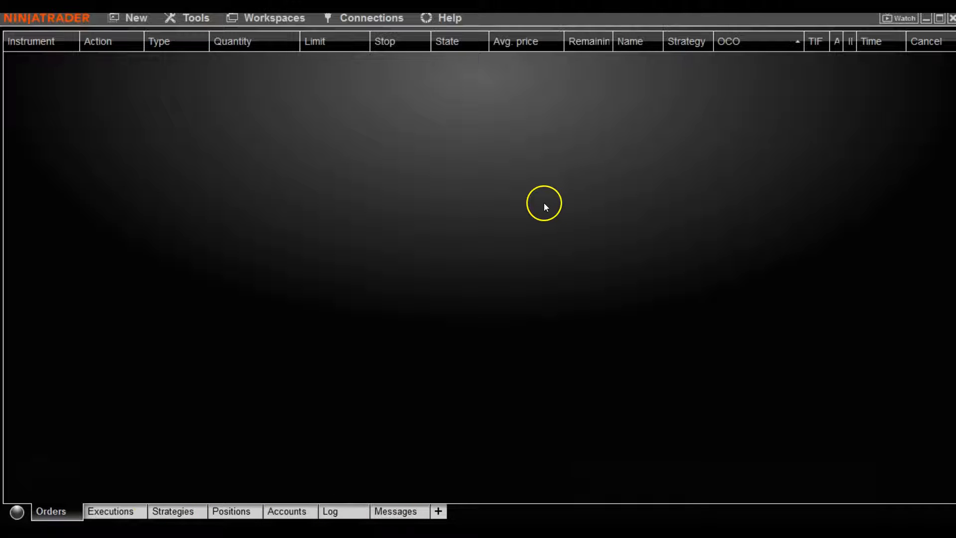
{"action": "mouse_move", "coordinate": [95, 73]}
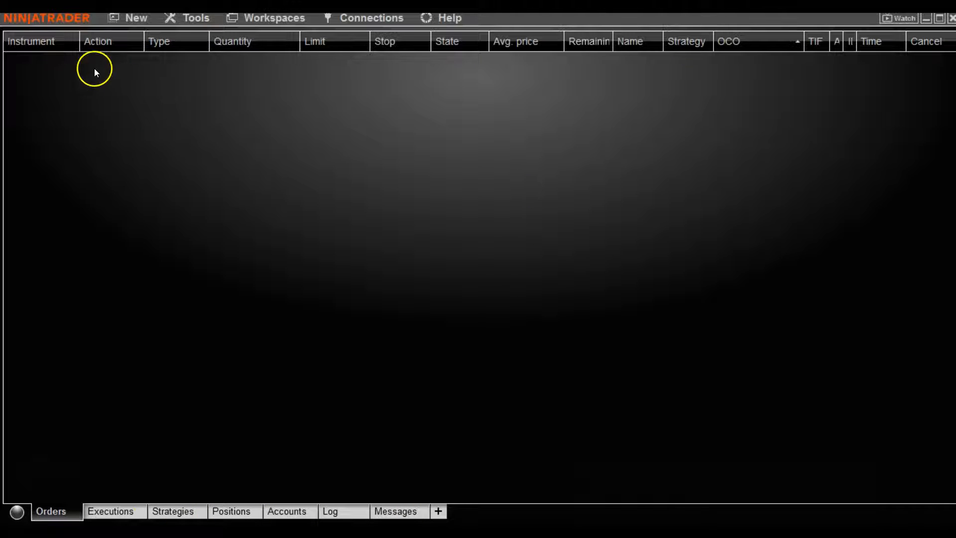
{"action": "mouse_move", "coordinate": [440, 66]}
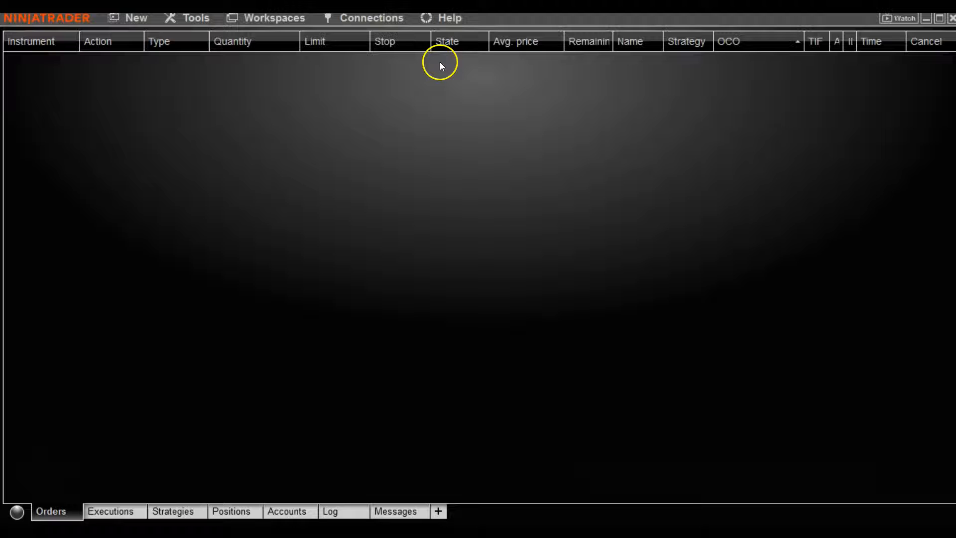
{"action": "mouse_move", "coordinate": [35, 52]}
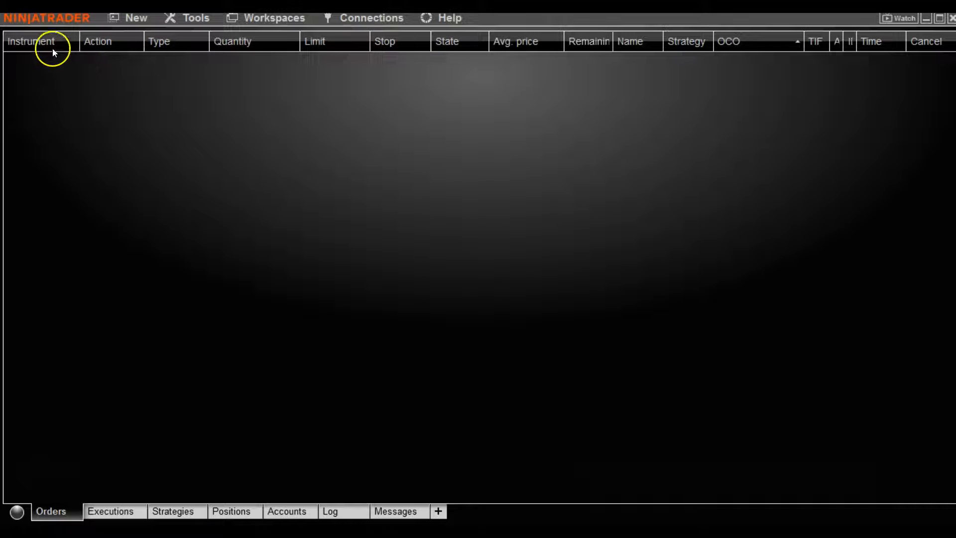
{"action": "mouse_move", "coordinate": [428, 252]}
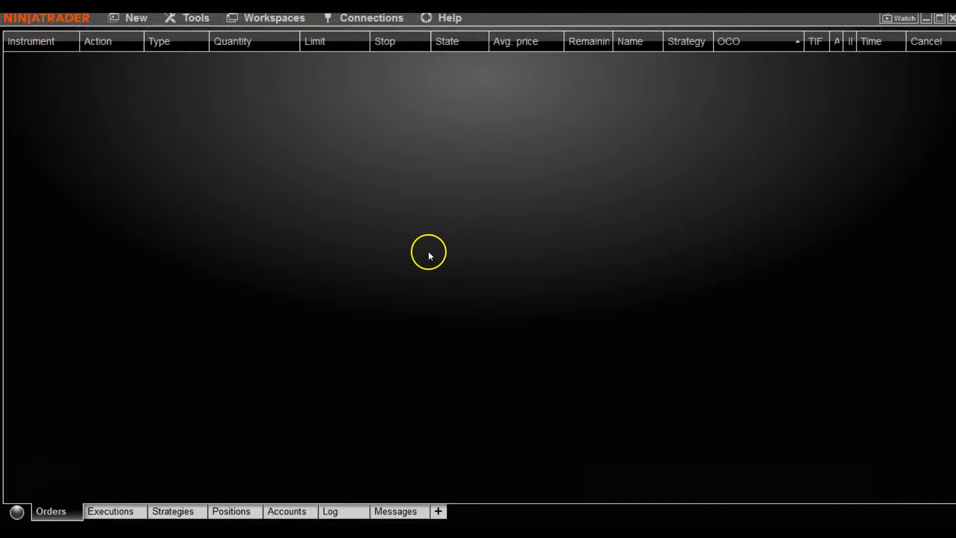
Show the context menu for the empty Orders grid.
{"action": "right_click", "coordinate": [430, 253]}
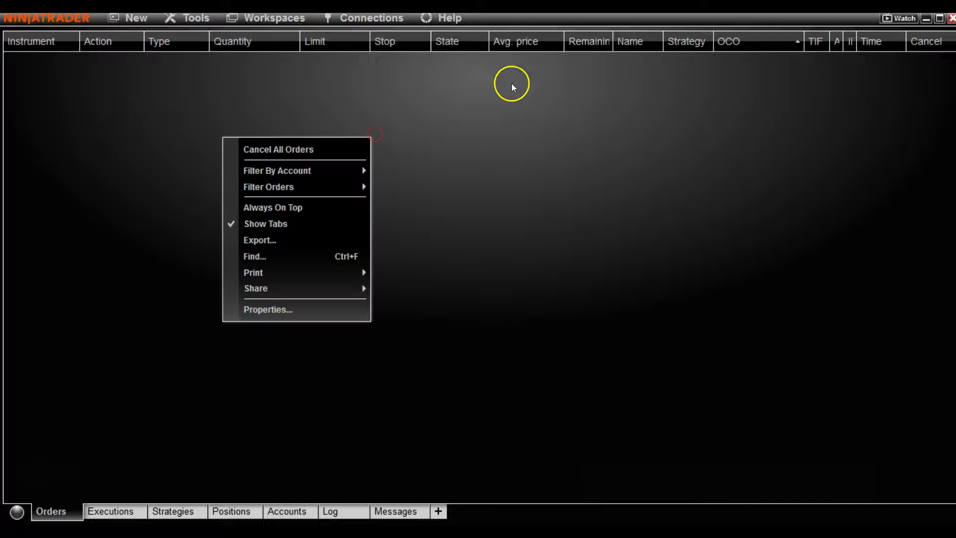
{"action": "mouse_move", "coordinate": [262, 303]}
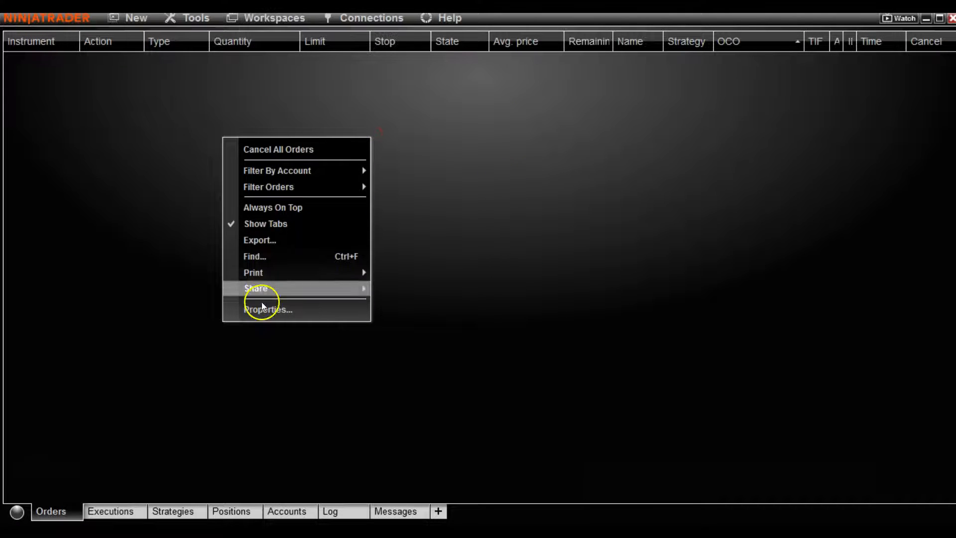
Review the Orders properties: expanded grid font, order colours and column visibility settings.
{"action": "left_click", "coordinate": [267, 309]}
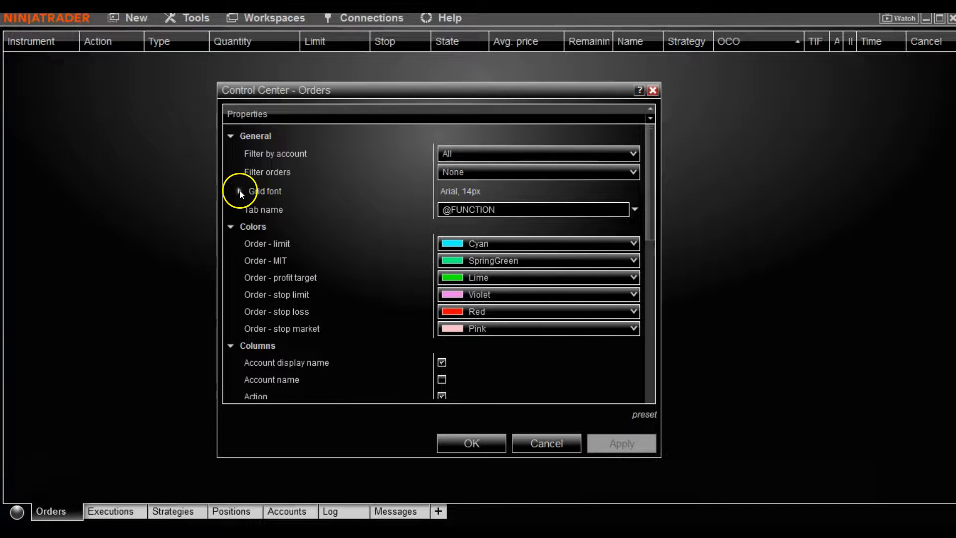
{"action": "left_click", "coordinate": [241, 192]}
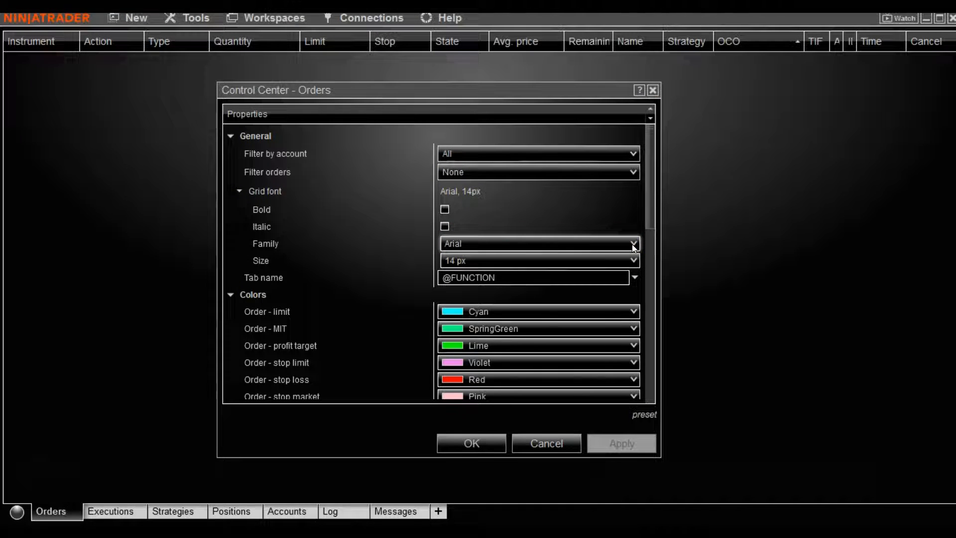
{"action": "mouse_move", "coordinate": [814, 284]}
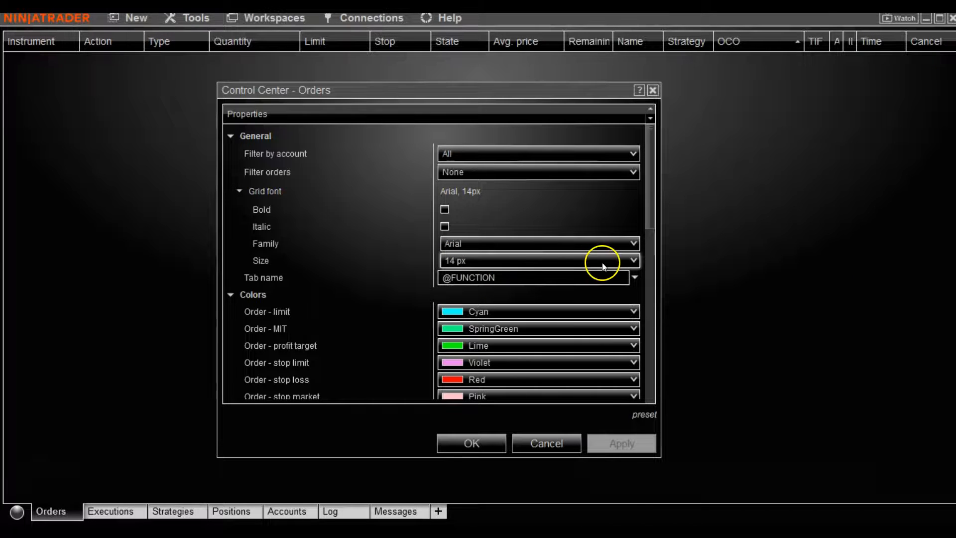
{"action": "mouse_move", "coordinate": [232, 52]}
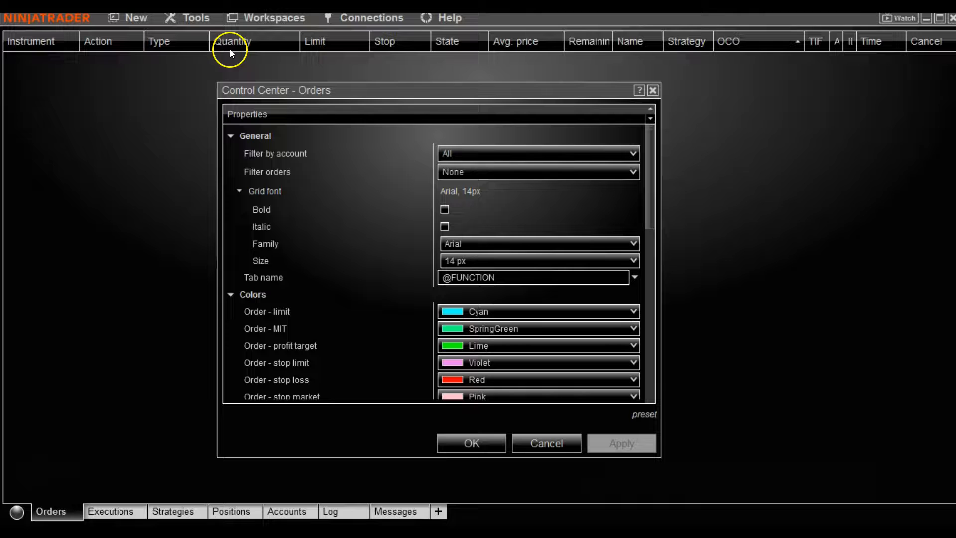
{"action": "scroll", "scroll_direction": "down", "scroll_amount": 3}
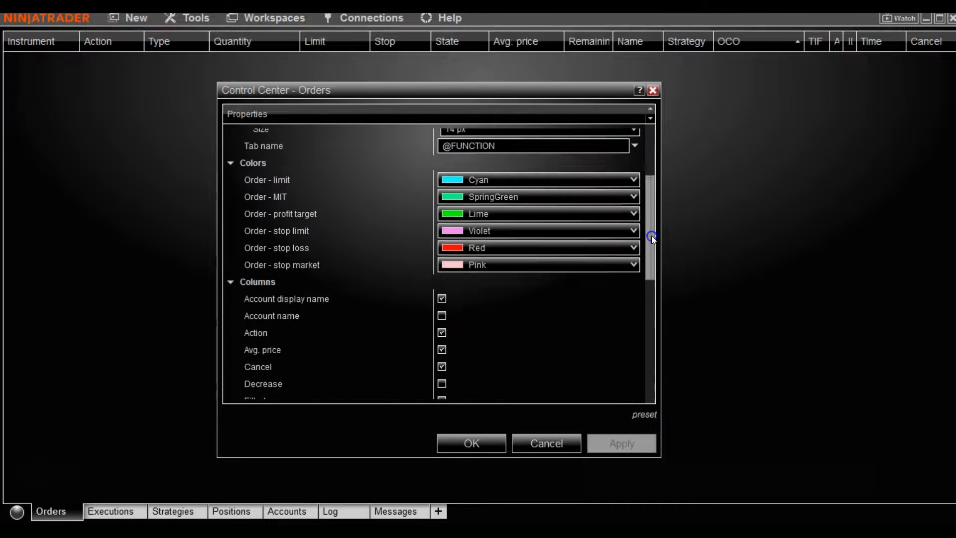
{"action": "scroll", "scroll_direction": "down", "scroll_amount": 3}
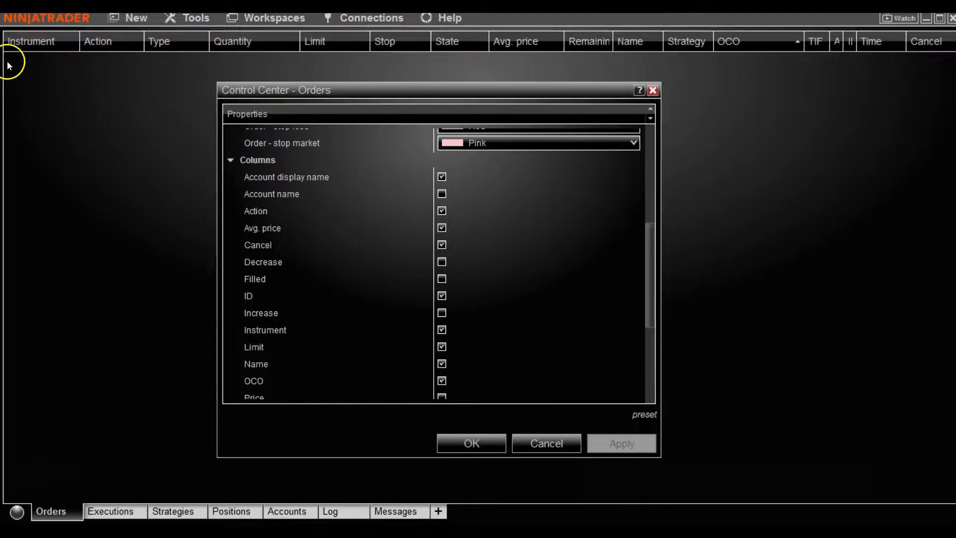
{"action": "mouse_move", "coordinate": [881, 47]}
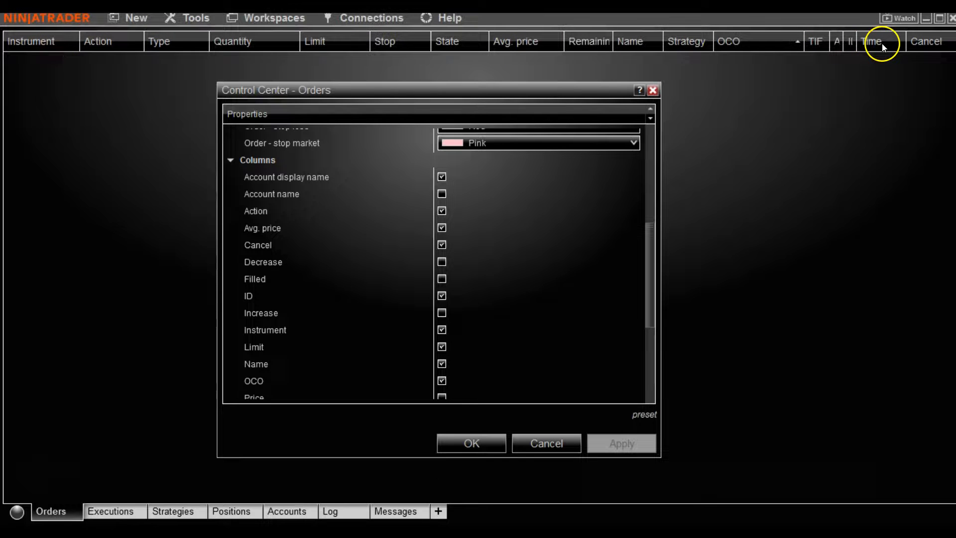
{"action": "mouse_move", "coordinate": [888, 48]}
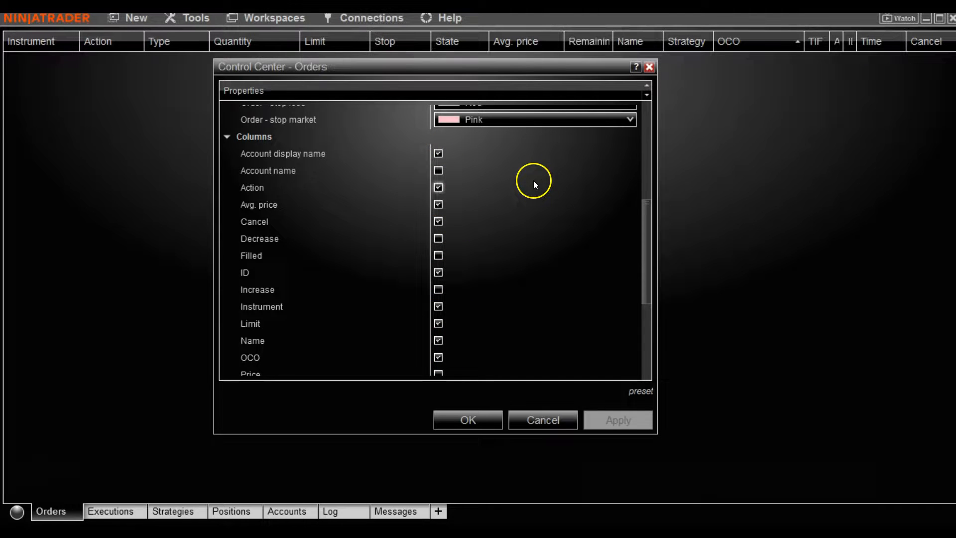
{"action": "mouse_move", "coordinate": [754, 152]}
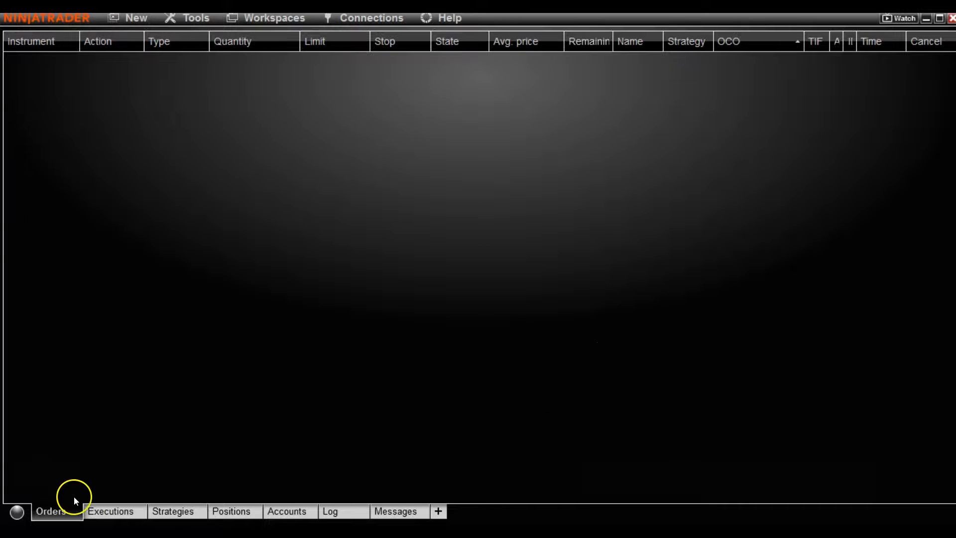
{"action": "mouse_move", "coordinate": [94, 80]}
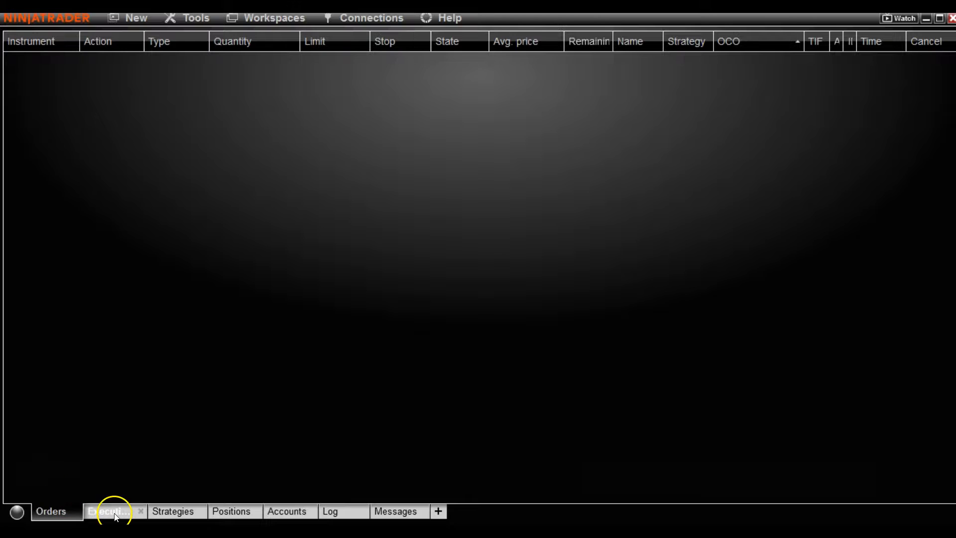
Look through the Executions and Positions lists, then show the Accounts list with Sim101.
{"action": "left_click", "coordinate": [111, 511]}
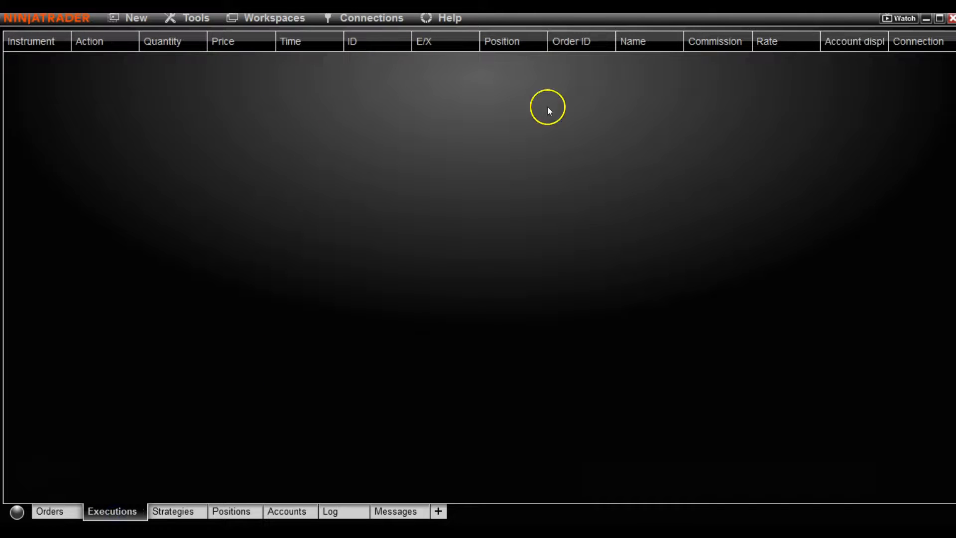
{"action": "left_click", "coordinate": [173, 511]}
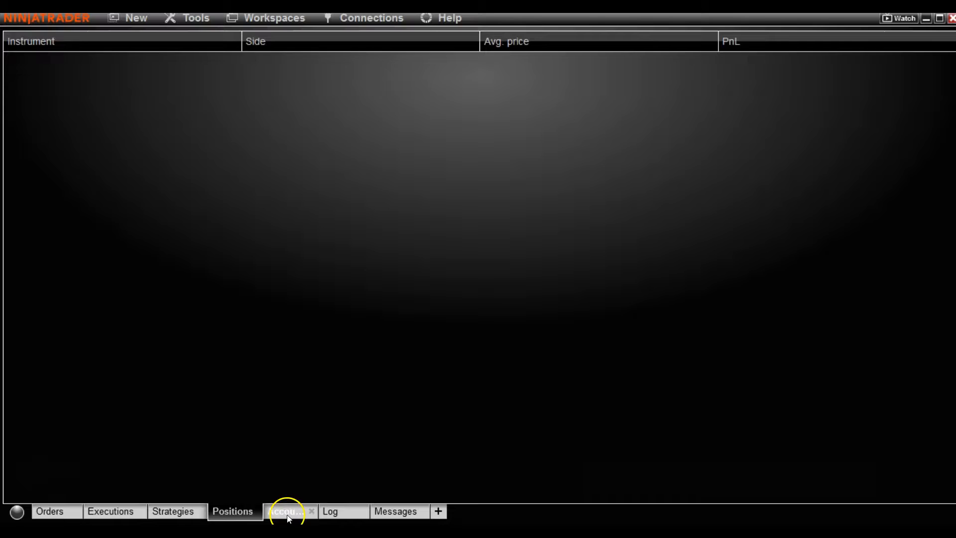
{"action": "left_click", "coordinate": [287, 511]}
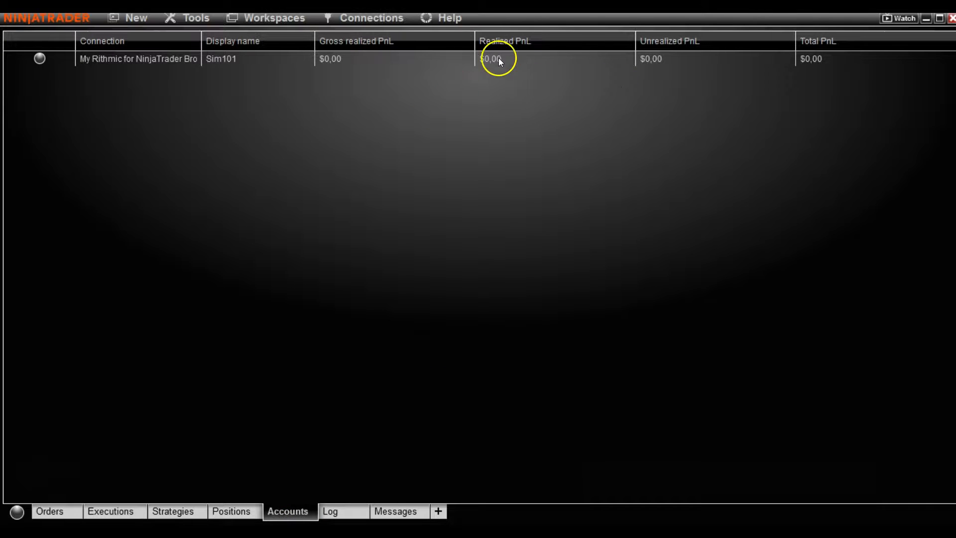
{"action": "mouse_move", "coordinate": [126, 305]}
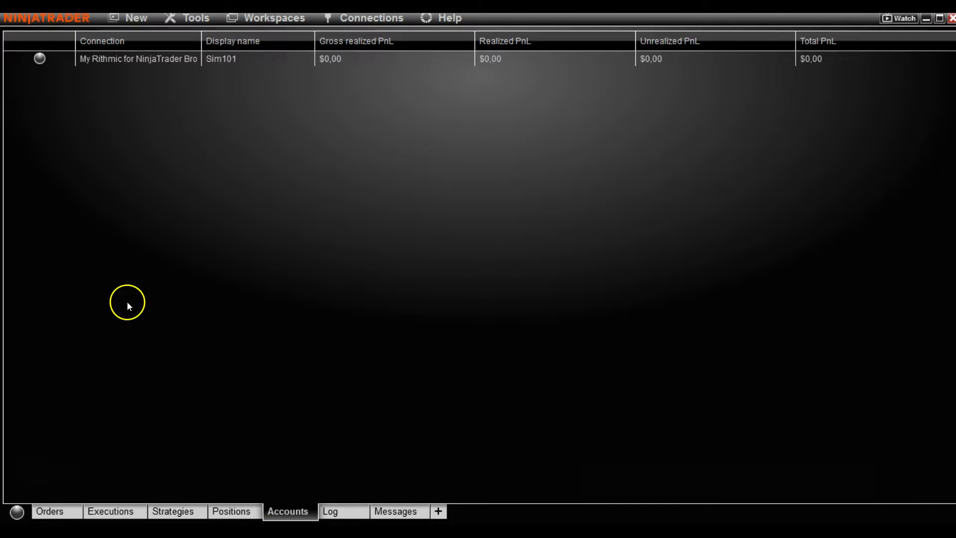
{"action": "mouse_move", "coordinate": [375, 167]}
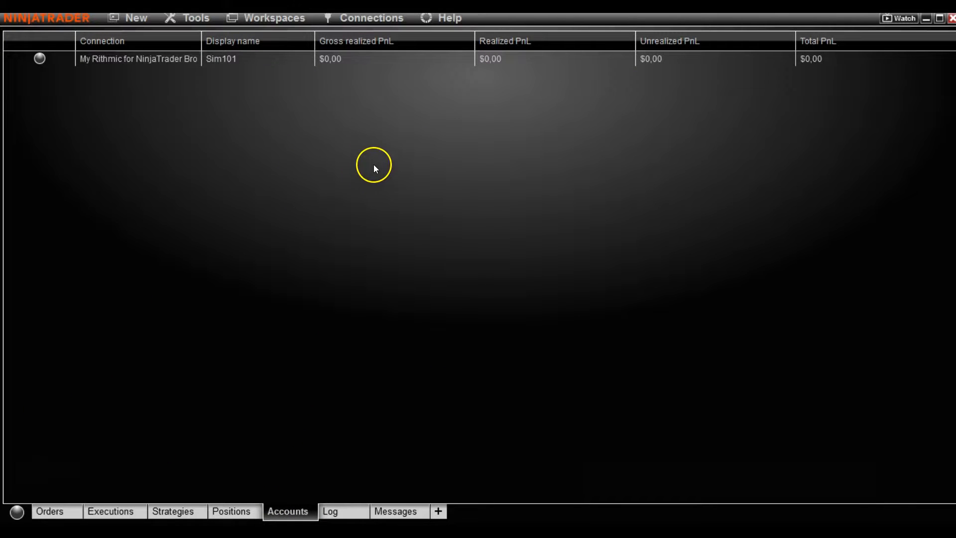
In the Accounts properties, set the grid font size to 14 px and apply it.
{"action": "right_click", "coordinate": [374, 165]}
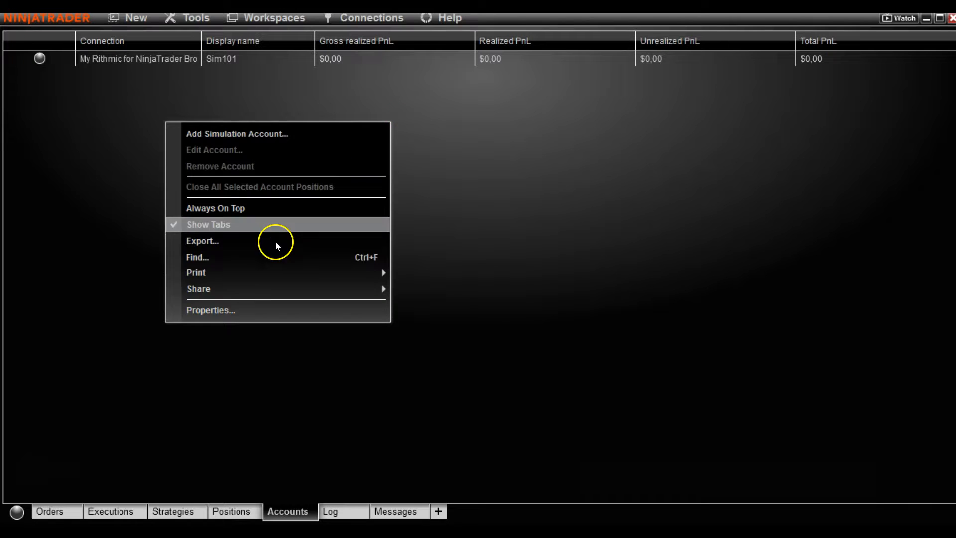
{"action": "left_click", "coordinate": [210, 310]}
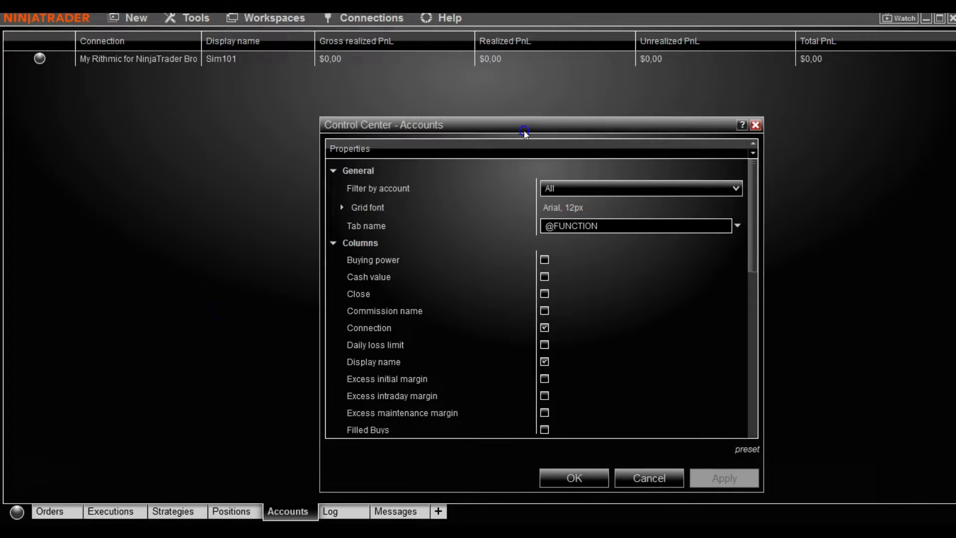
{"action": "left_click", "coordinate": [342, 207]}
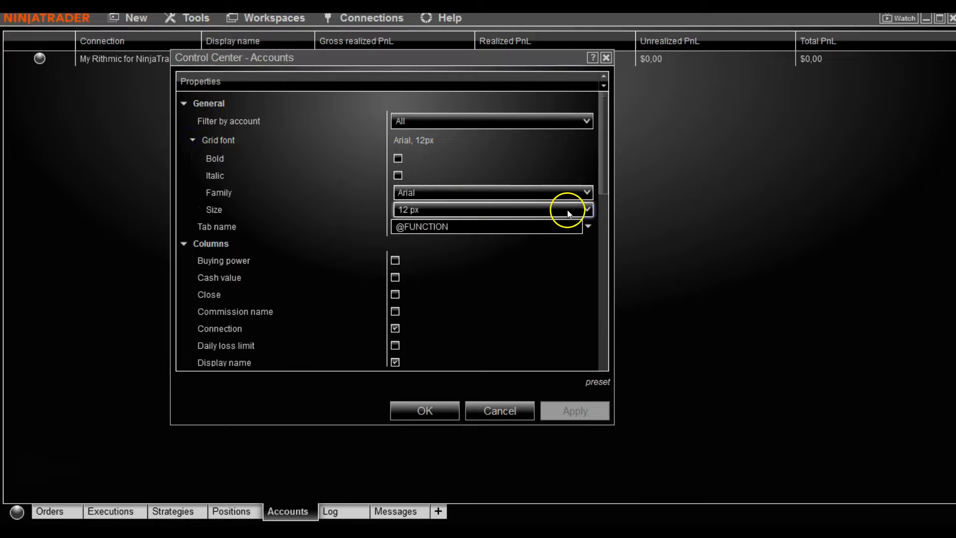
{"action": "left_click", "coordinate": [585, 210]}
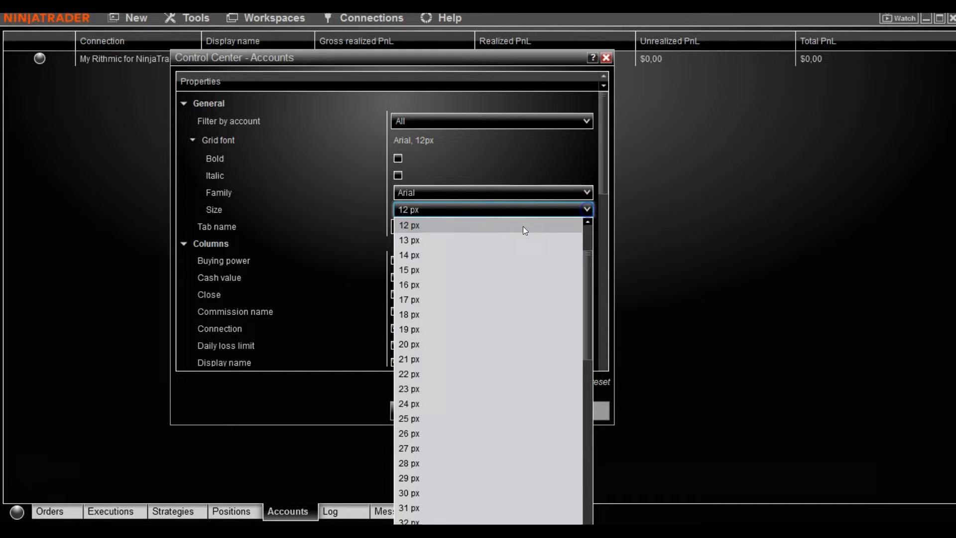
{"action": "left_click", "coordinate": [408, 255]}
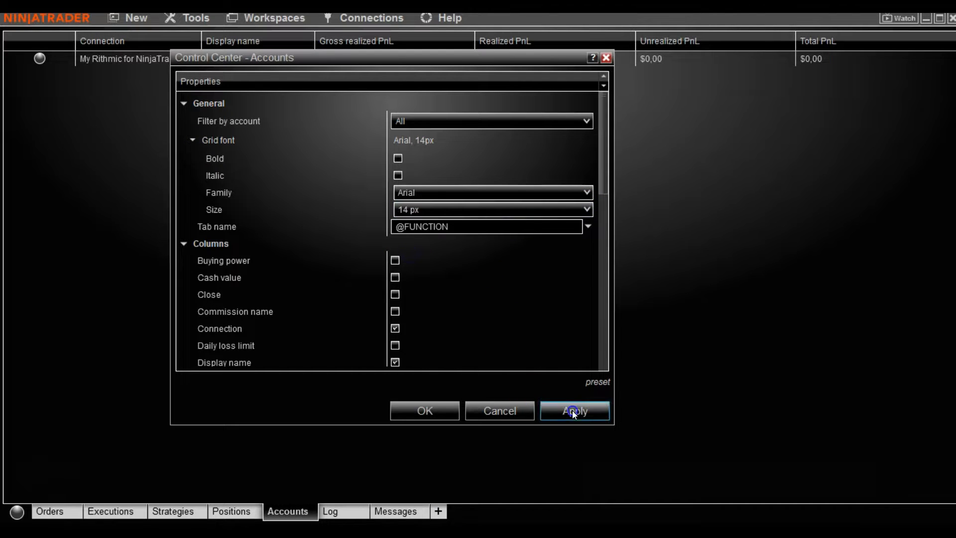
{"action": "left_click", "coordinate": [573, 410]}
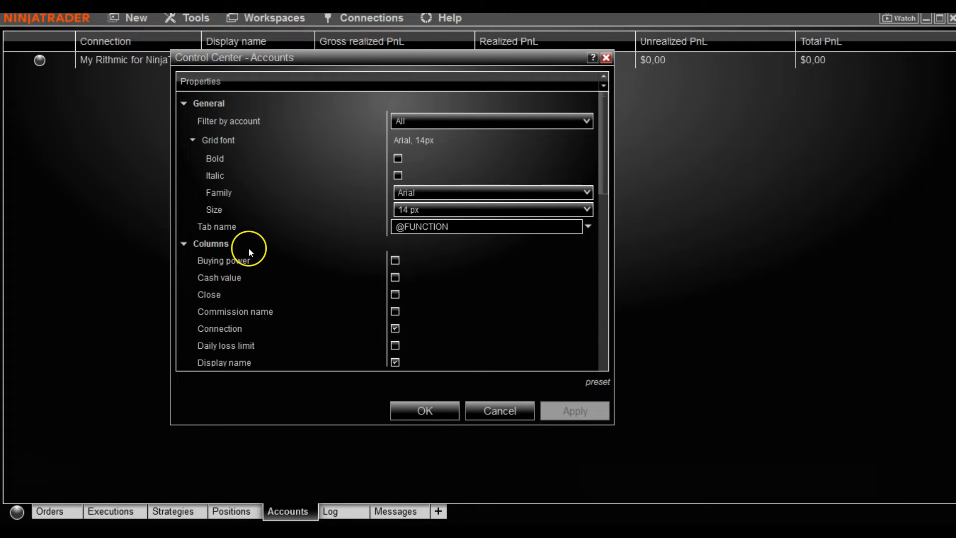
{"action": "scroll", "scroll_direction": "down", "scroll_amount": 3}
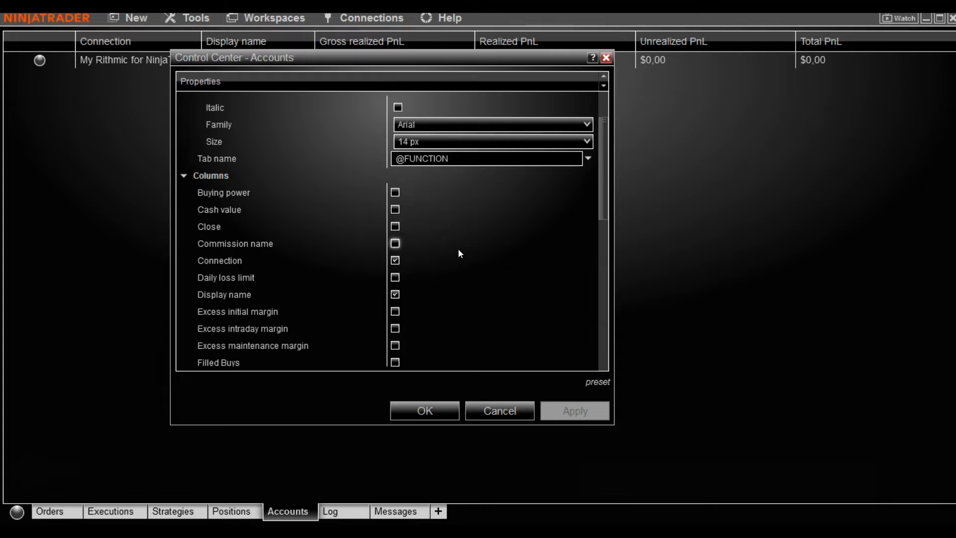
{"action": "mouse_move", "coordinate": [388, 66]}
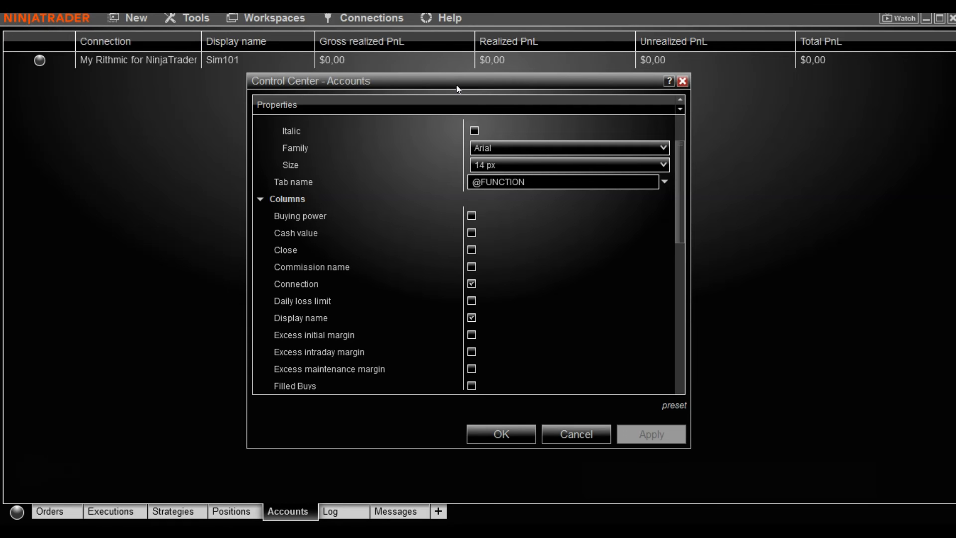
{"action": "mouse_move", "coordinate": [491, 63]}
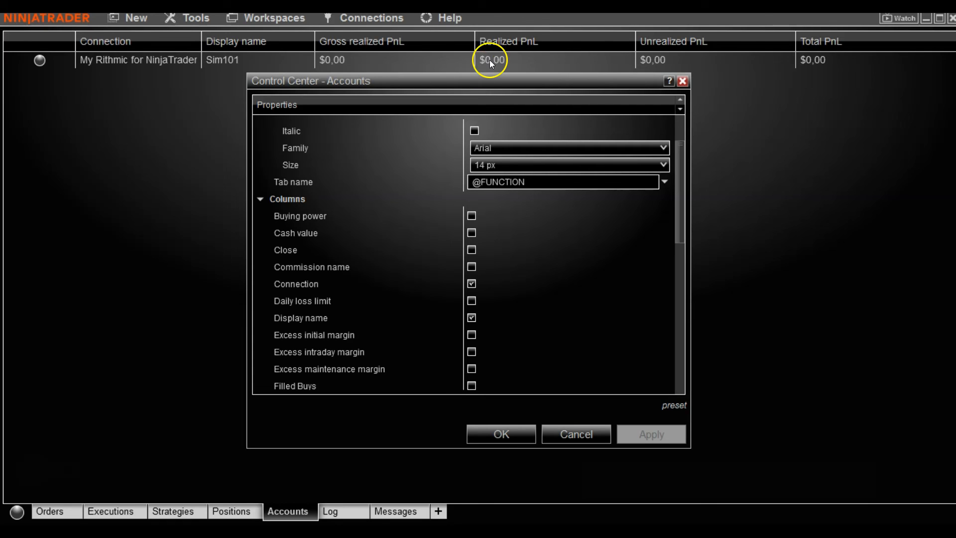